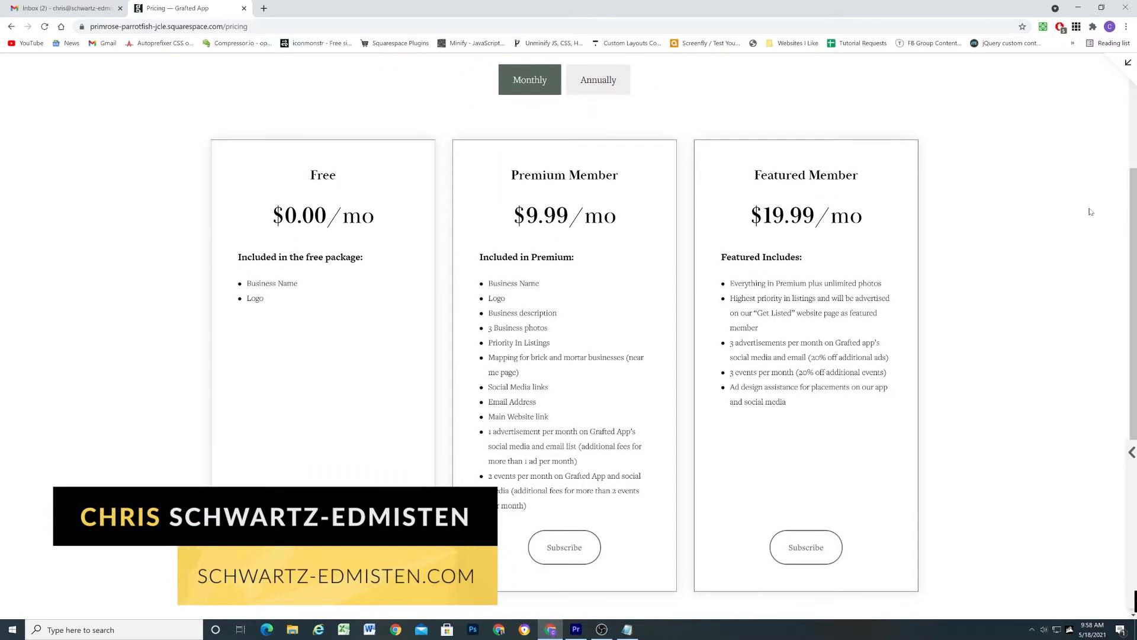
- Toggle the live plan prices between Annually and Monthly twice
left_click(598, 80)
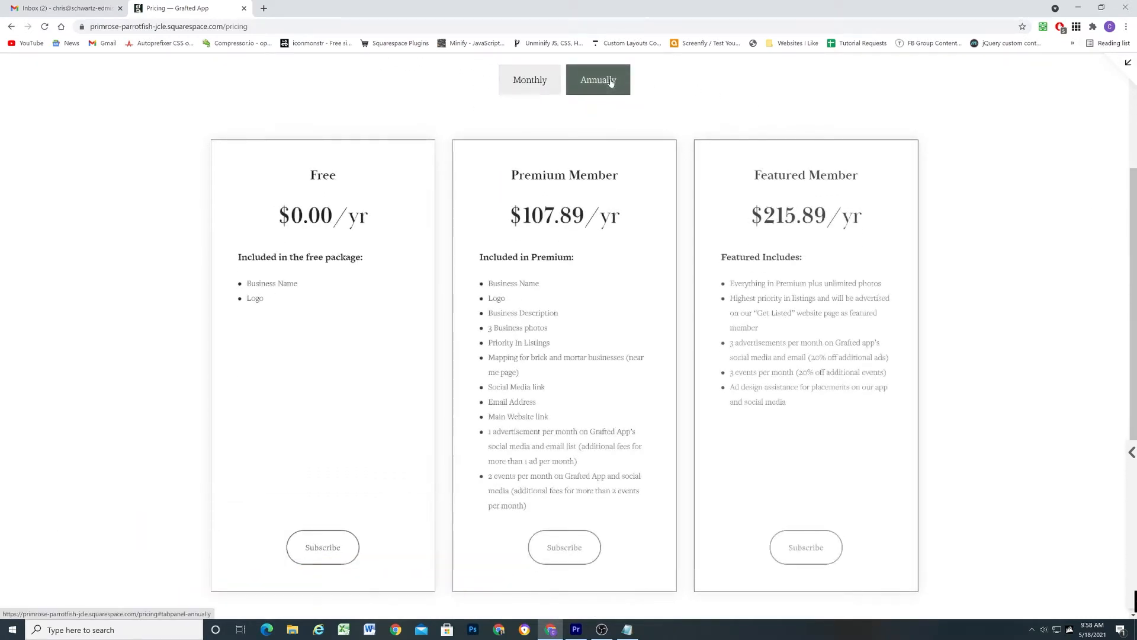
left_click(529, 80)
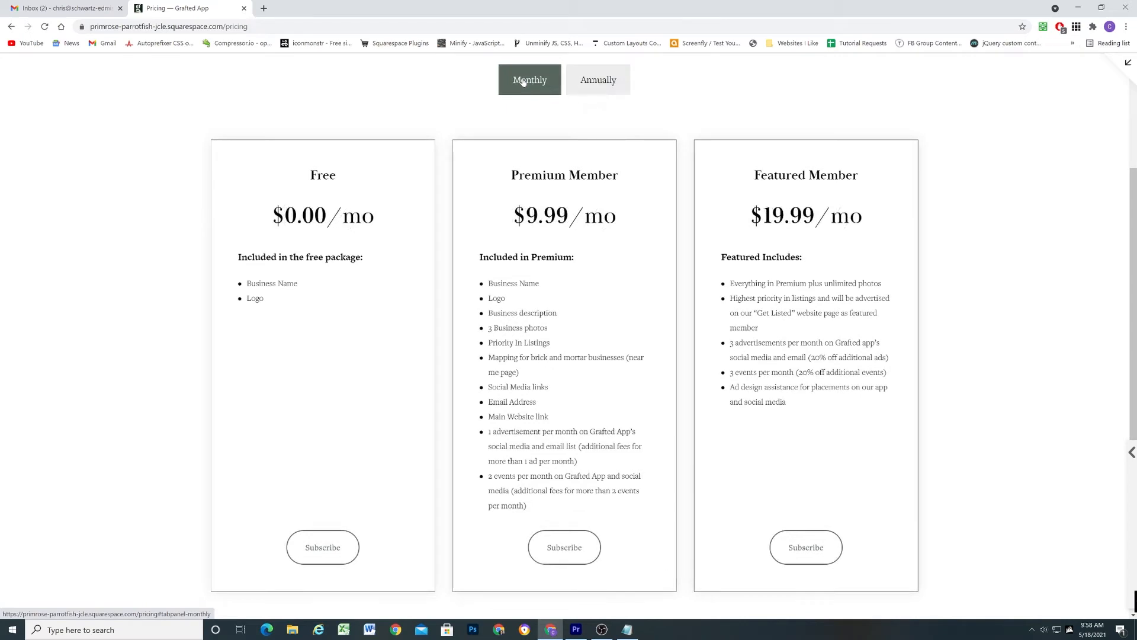
left_click(598, 80)
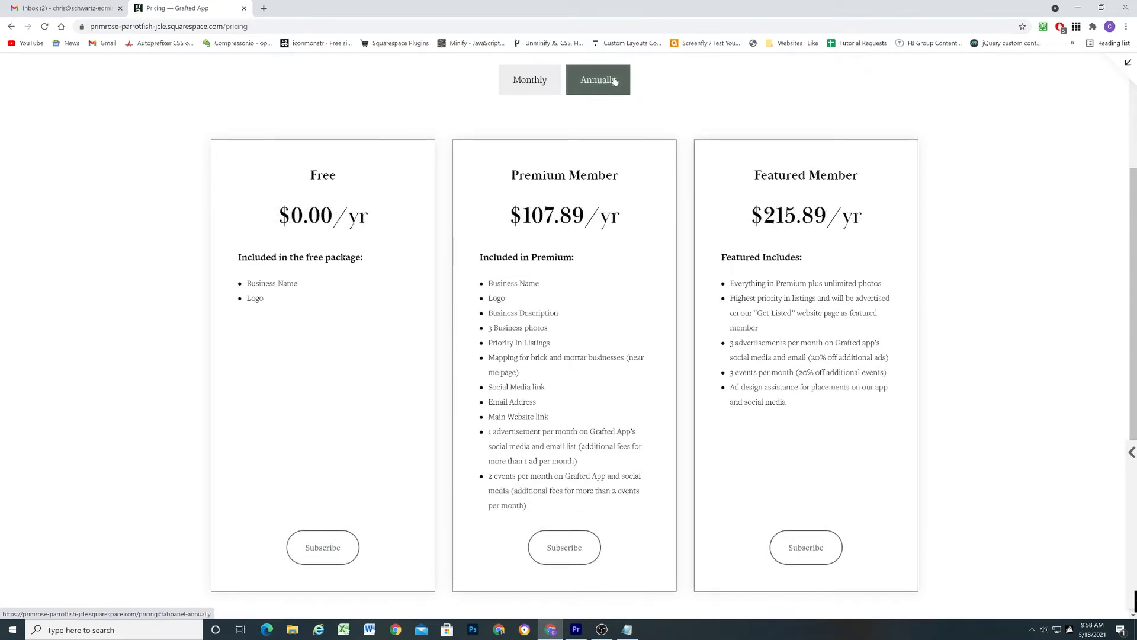
left_click(530, 80)
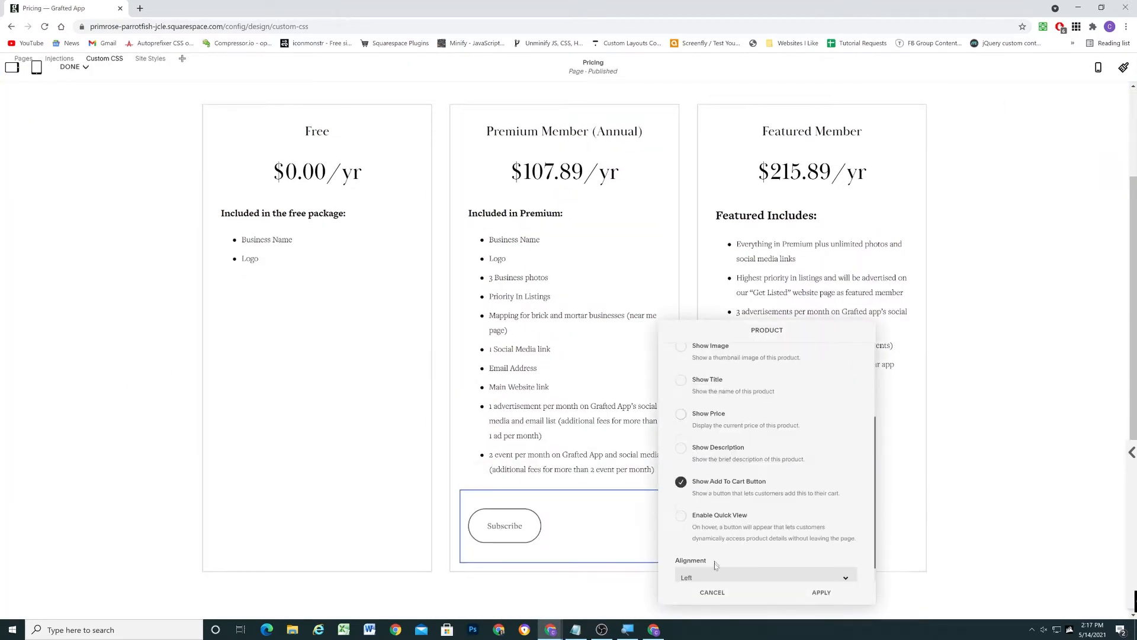
- Edit the Featured Member plan box content in the page editor
type("free")
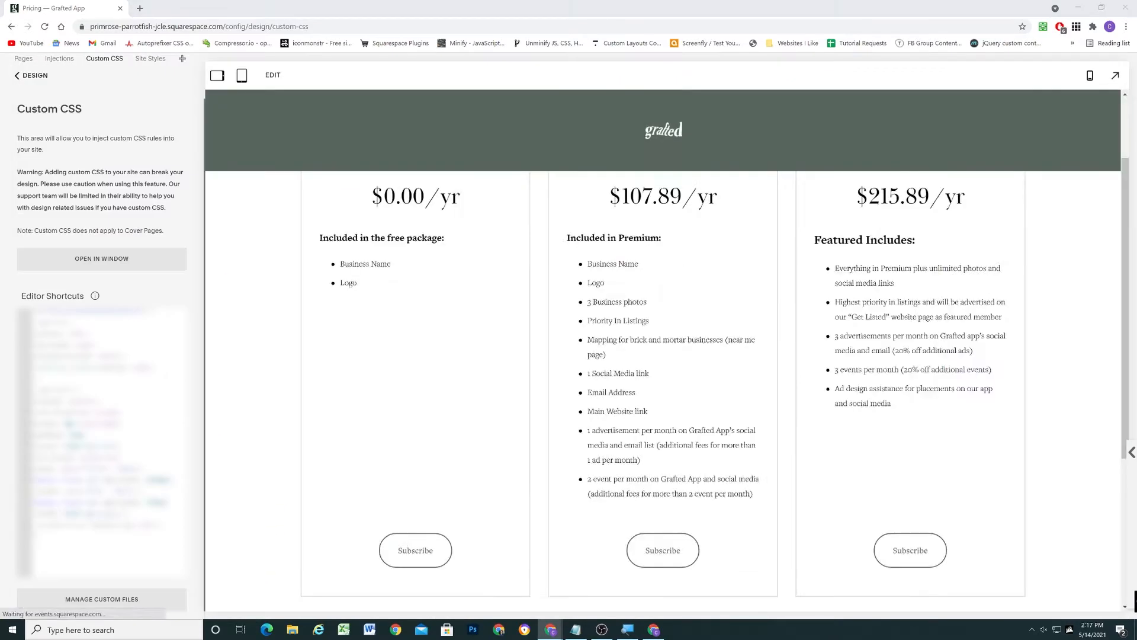
left_click(272, 74)
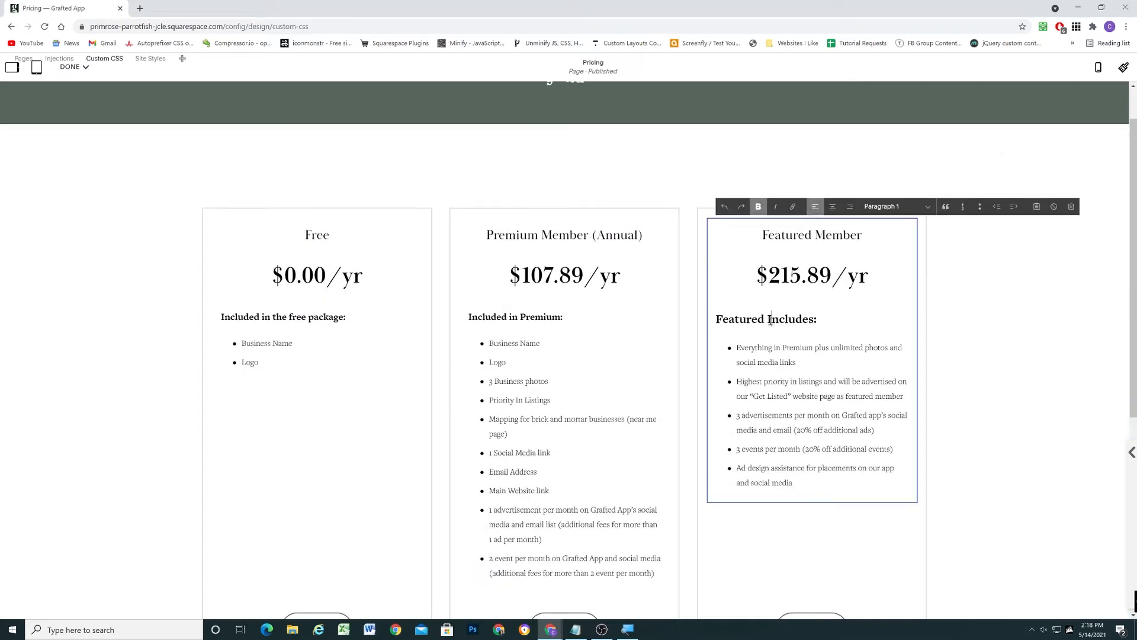
left_click(514, 316)
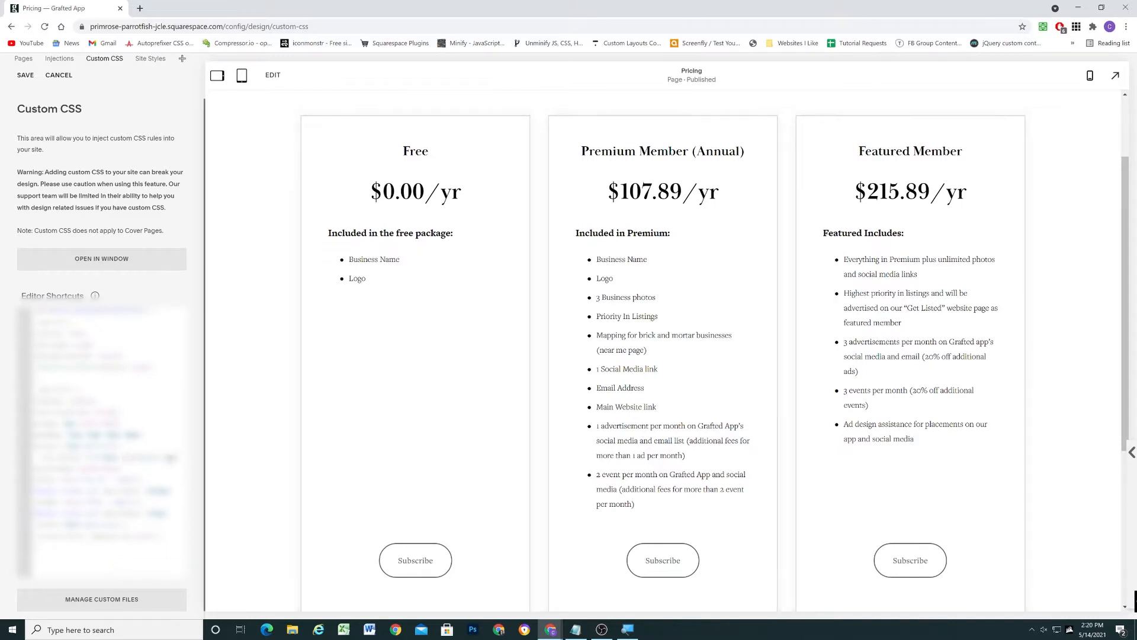
- Inspect the plan box markup in DevTools and reach the Custom CSS editor
key("F12")
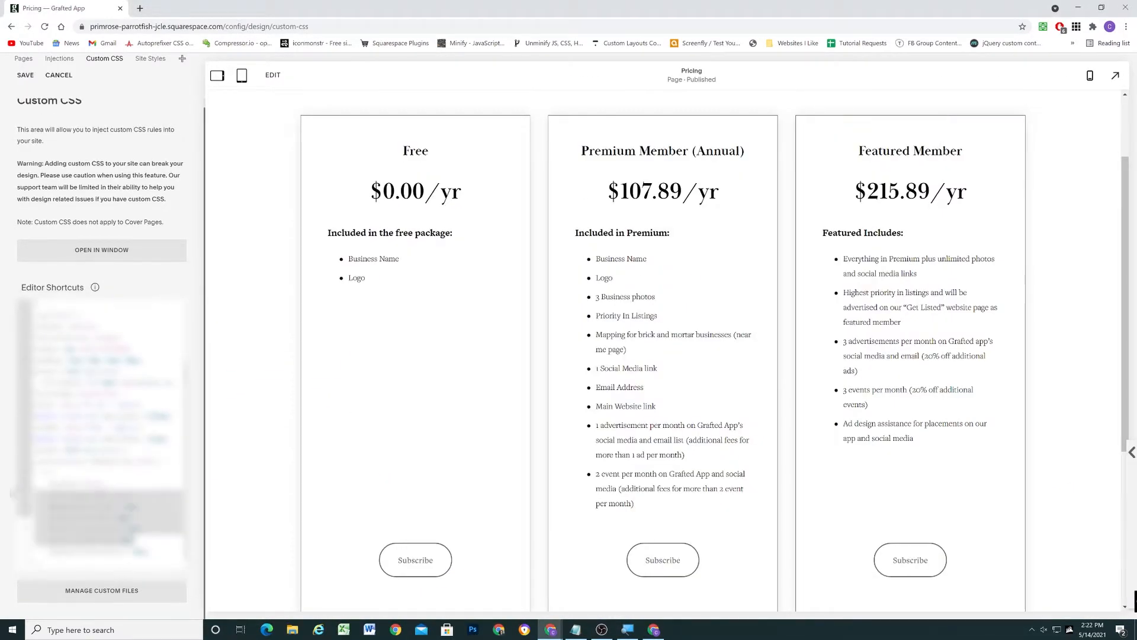
scroll("down", 3)
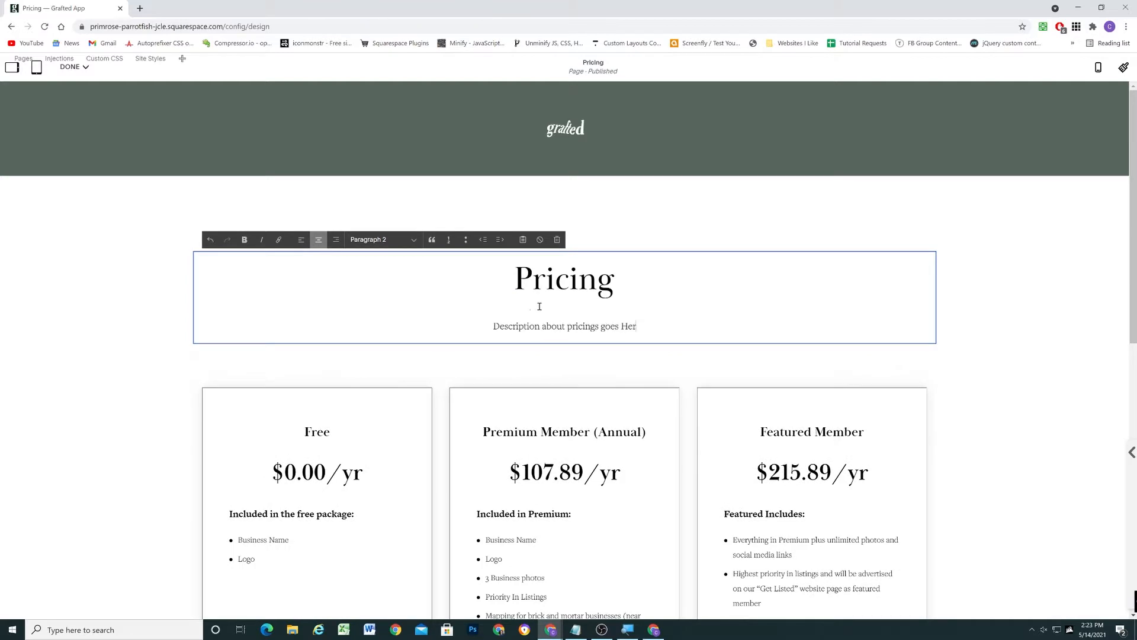
scroll("down", 3)
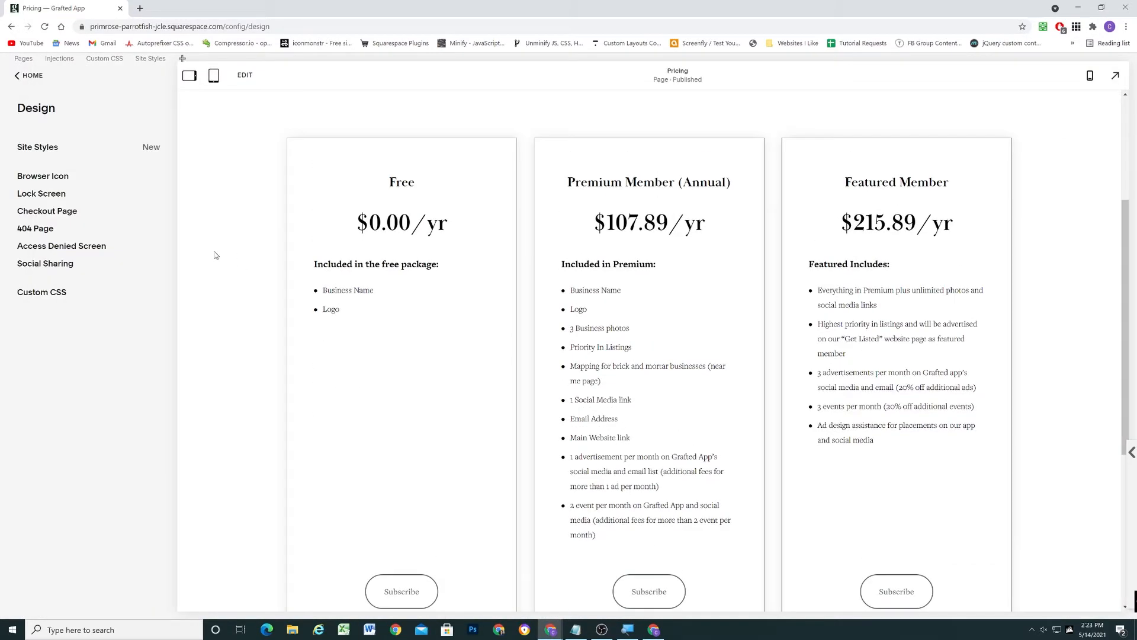
left_click(42, 294)
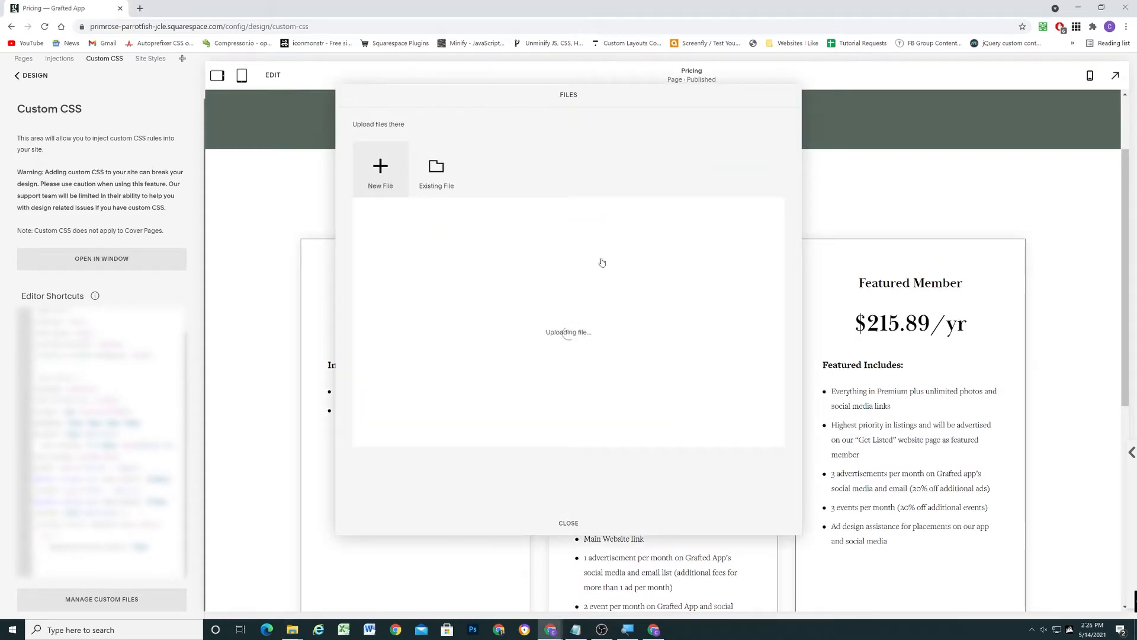
- Upload the tabs plugin file and inspect the product block markup in DevTools
left_click(58, 58)
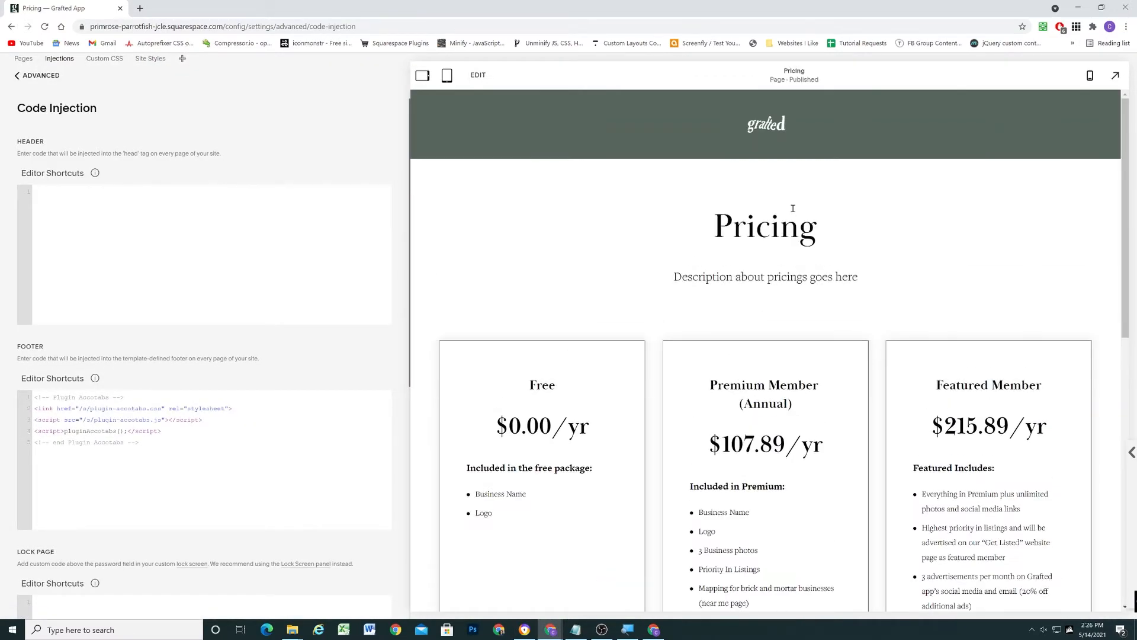
scroll("down", 3)
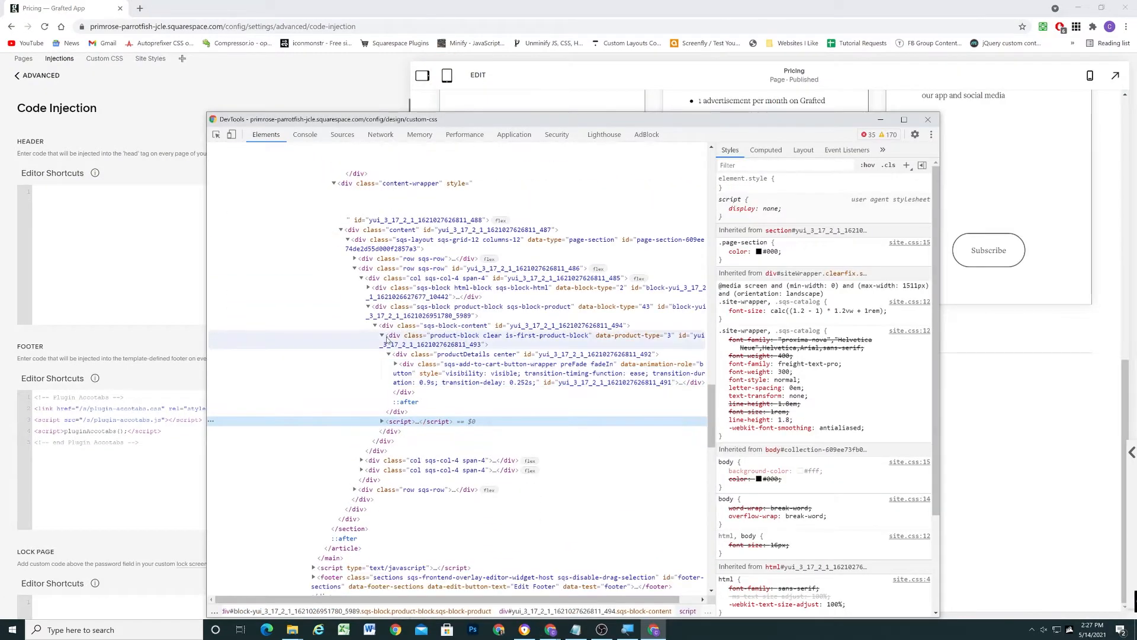
left_click(927, 119)
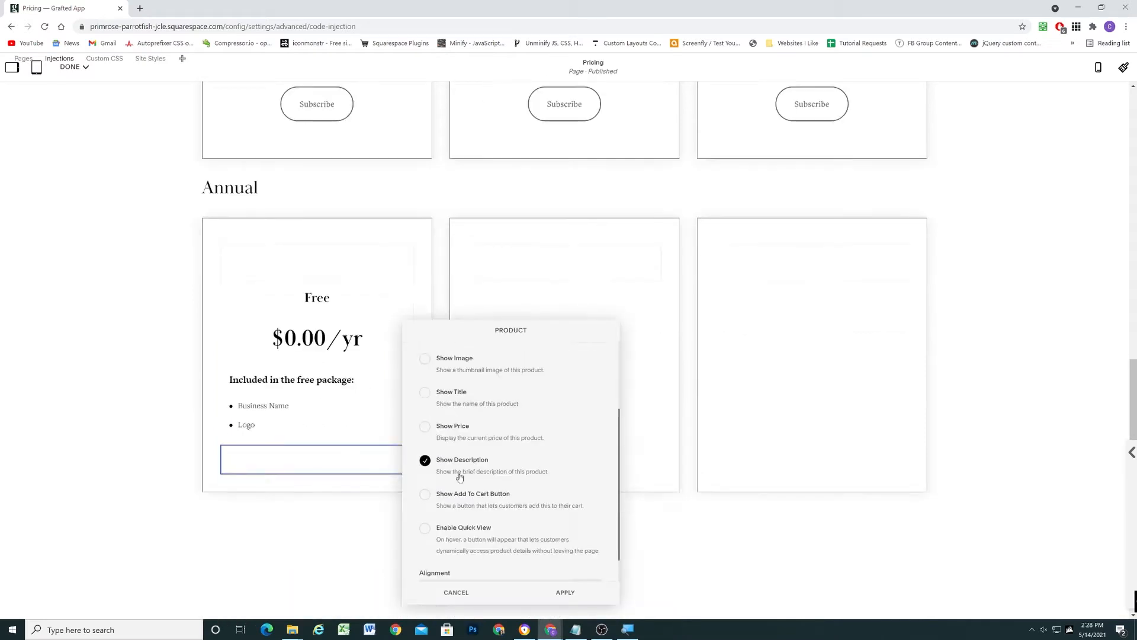
- Show the description in the annual product block and select Premium Member (Annual)
left_click(456, 592)
type("premi")
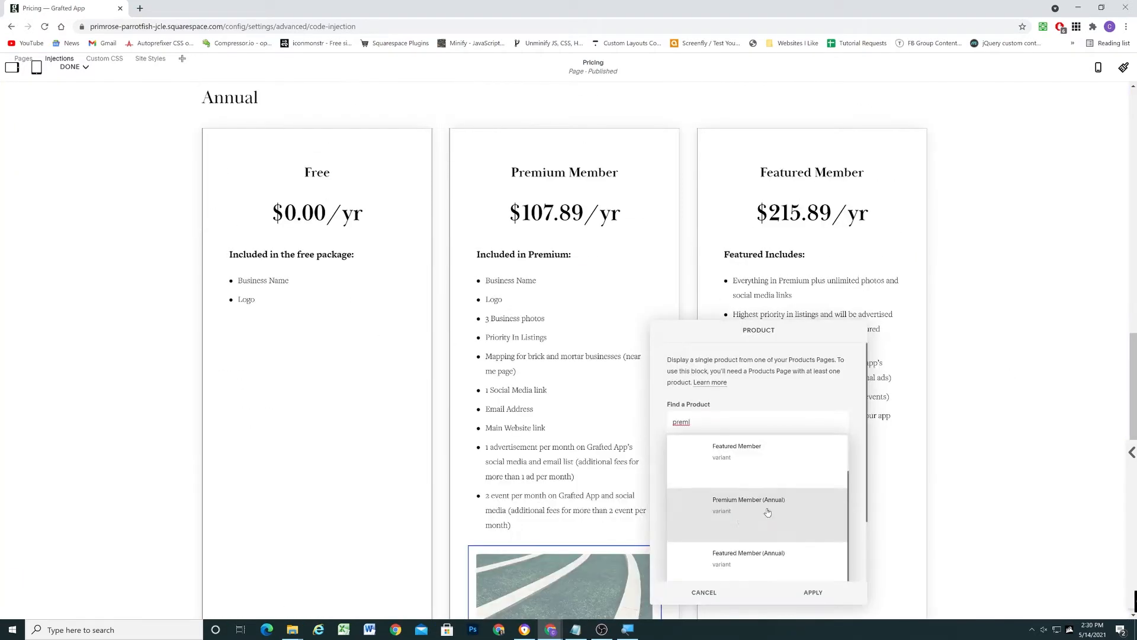
left_click(747, 504)
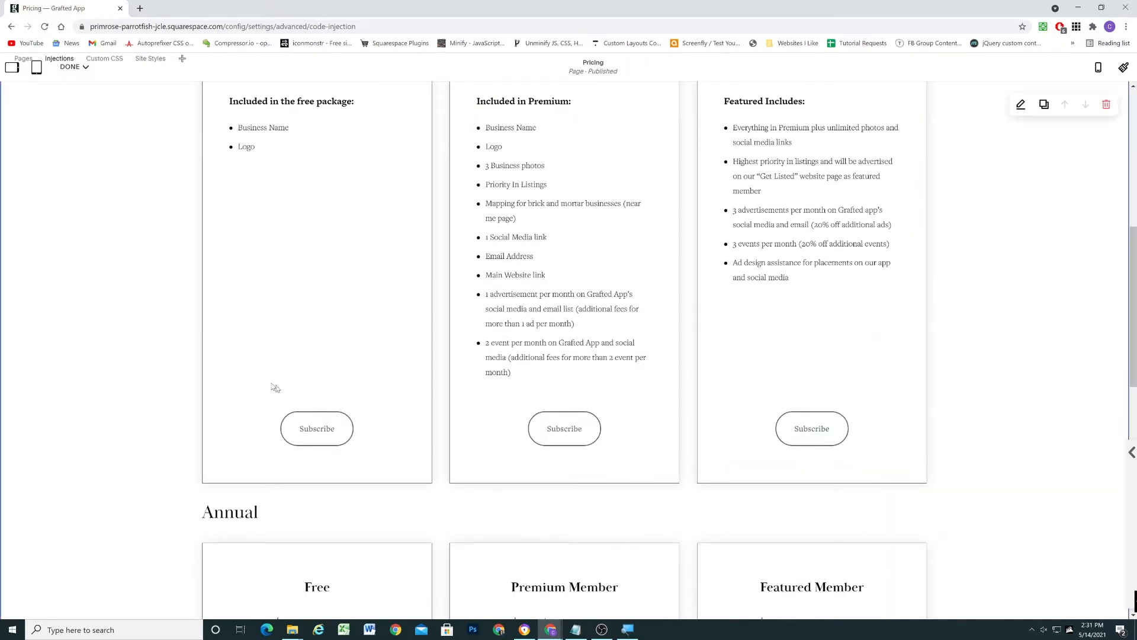
left_click(59, 58)
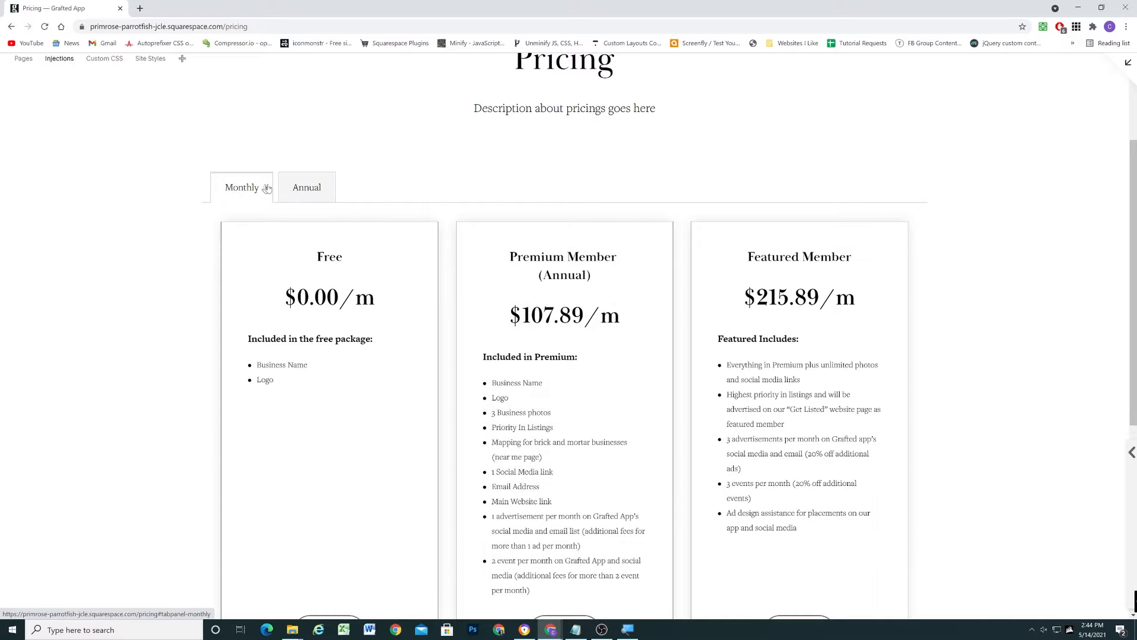
- Test the Monthly and Annually tabs in the preview, switching plan prices back and forth
left_click(306, 188)
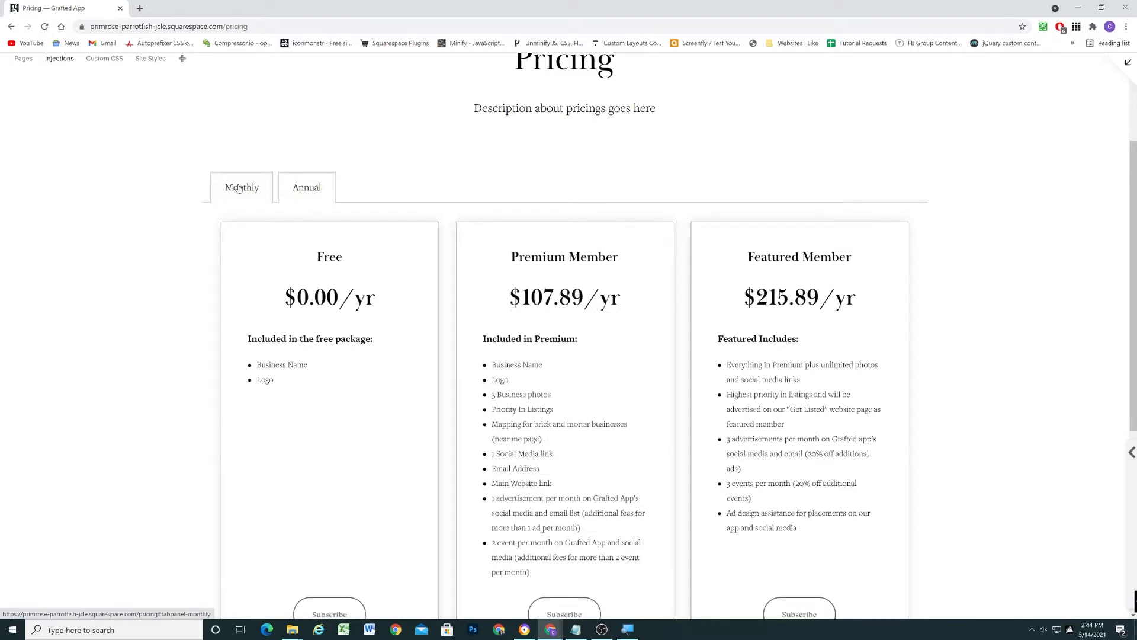
left_click(306, 187)
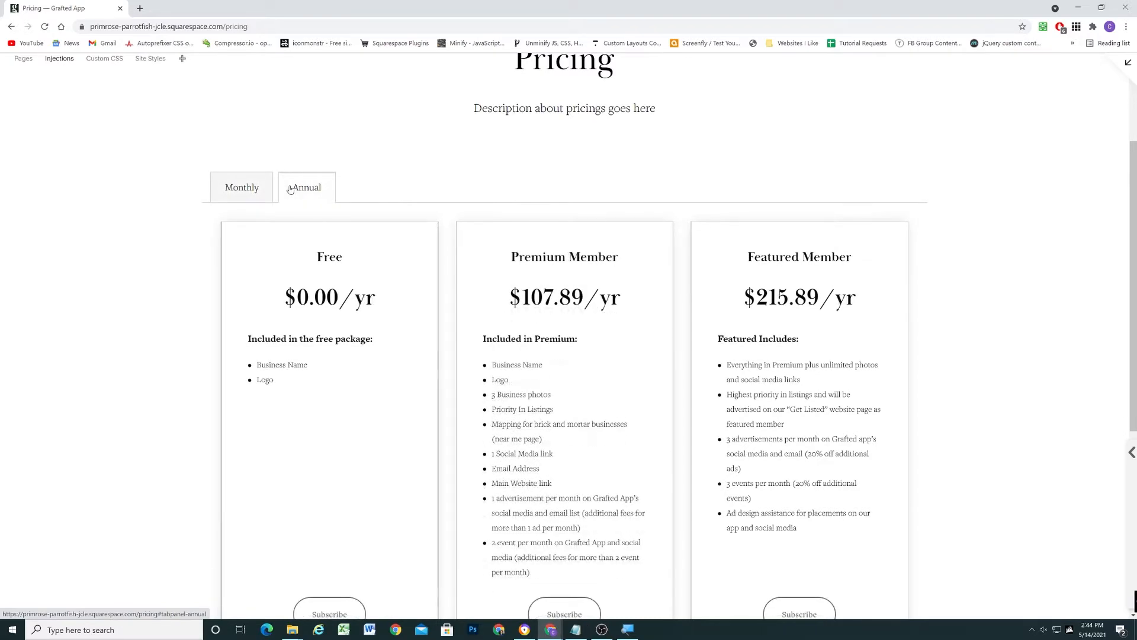
left_click(241, 187)
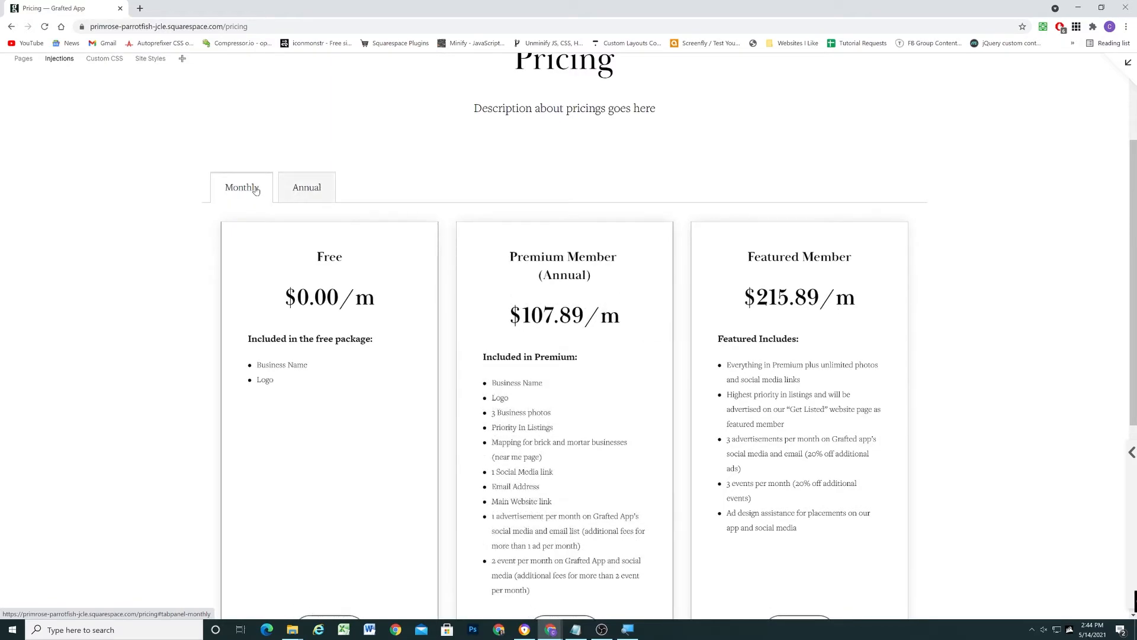
left_click(306, 187)
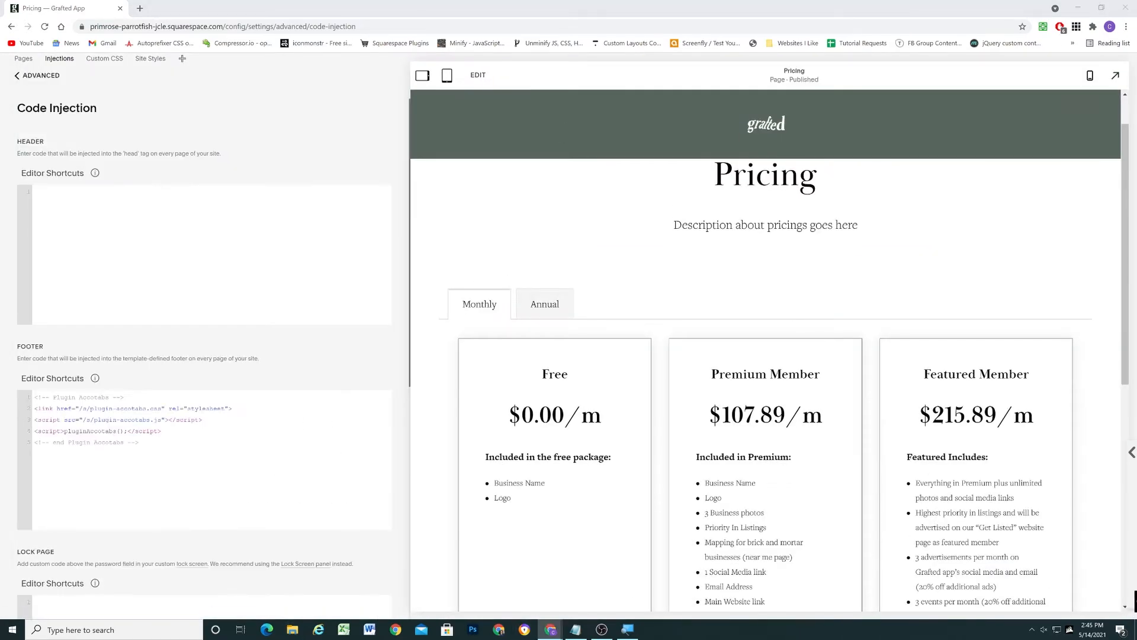
- Make a final pass over the page content and save the Pricing page edits with Done
left_click(543, 303)
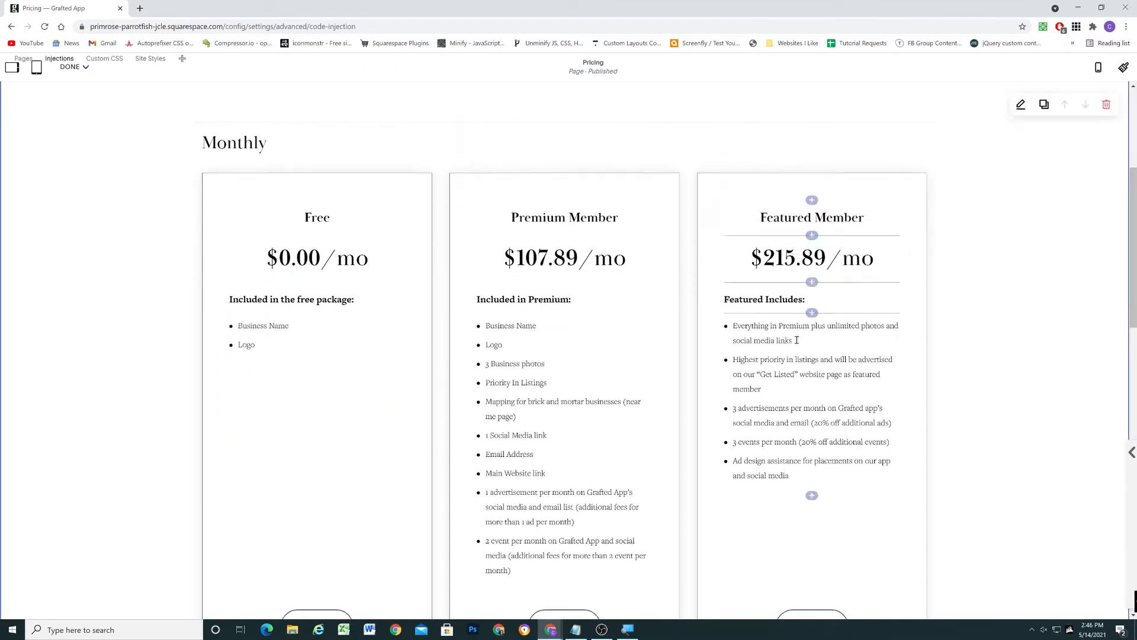
scroll("down", 3)
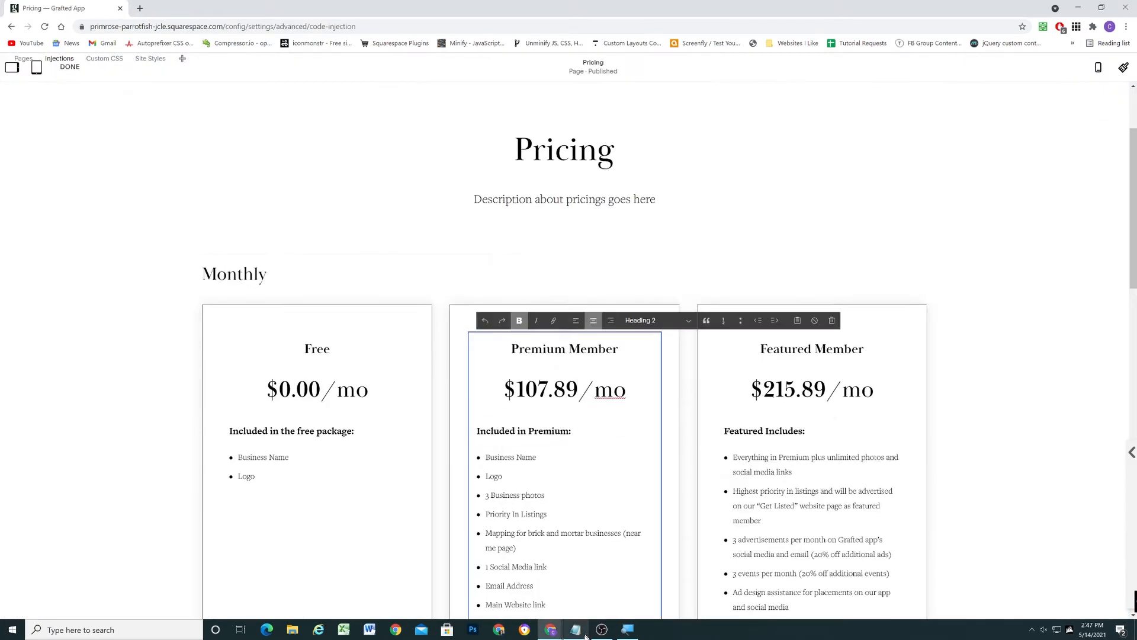
left_click(69, 67)
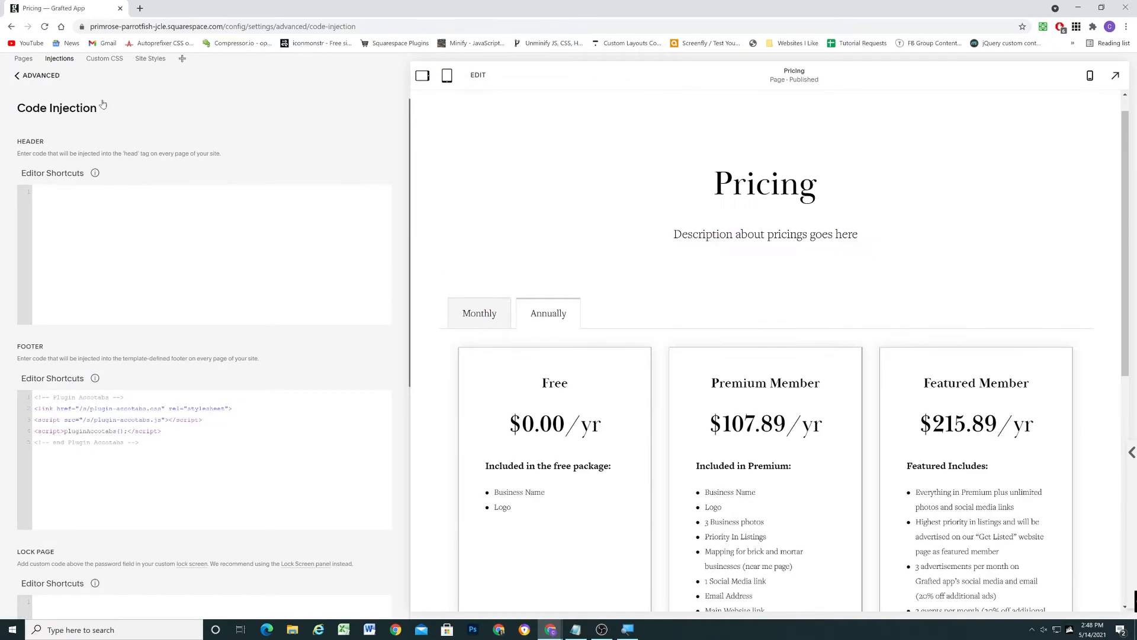
- Inspect the tab markup in DevTools, closing and reopening the developer tools
left_click(104, 58)
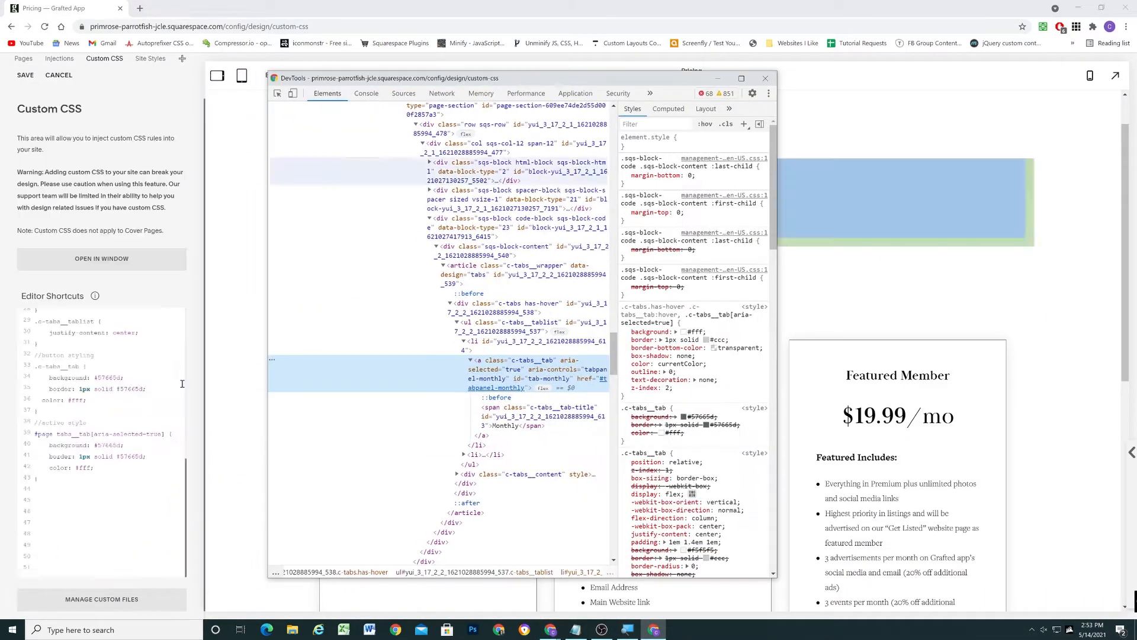
left_click(765, 77)
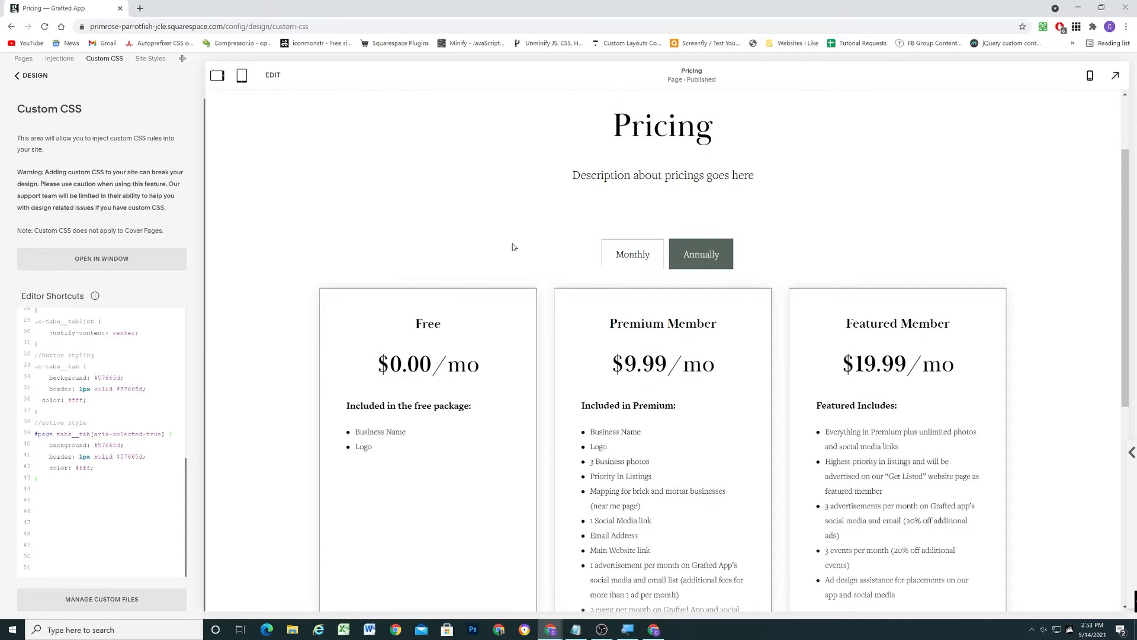
key("F12")
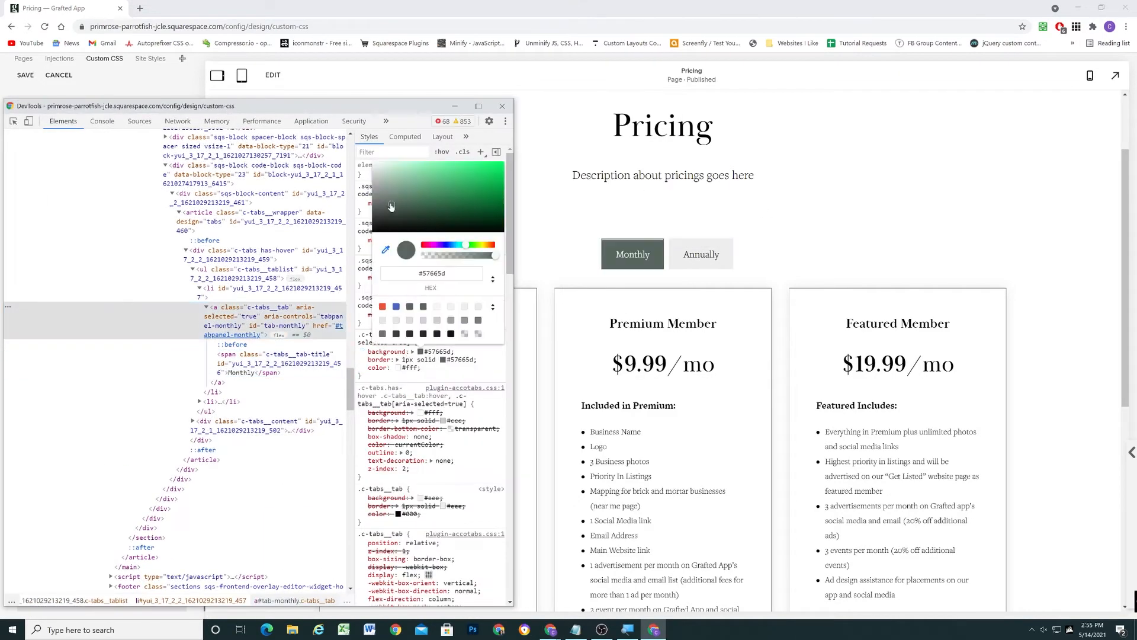
left_click(701, 254)
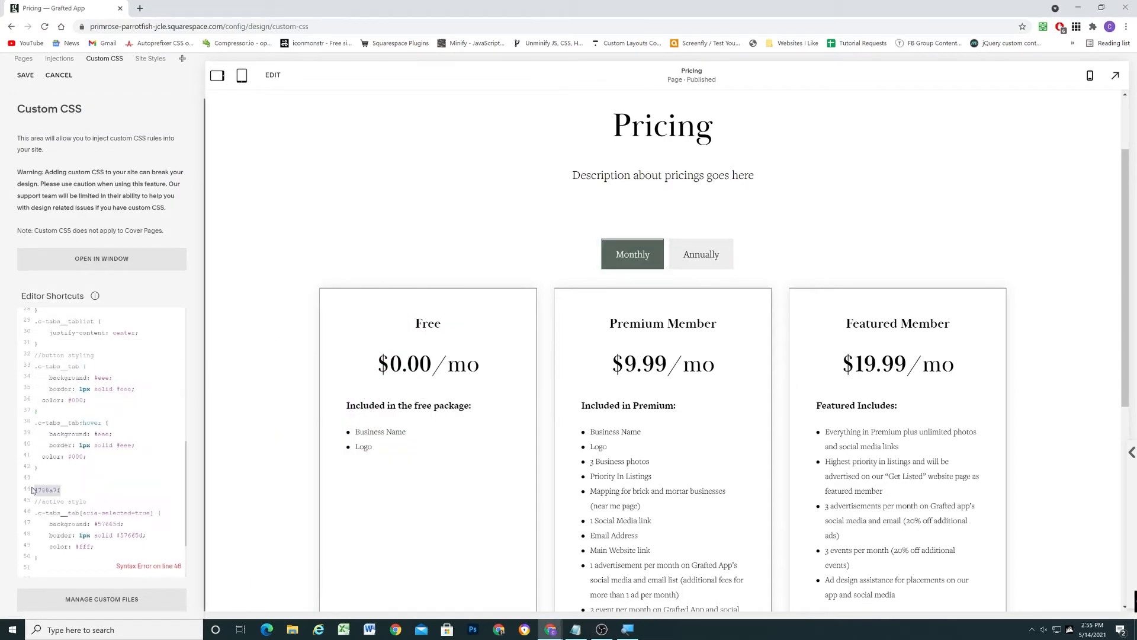
left_click(700, 254)
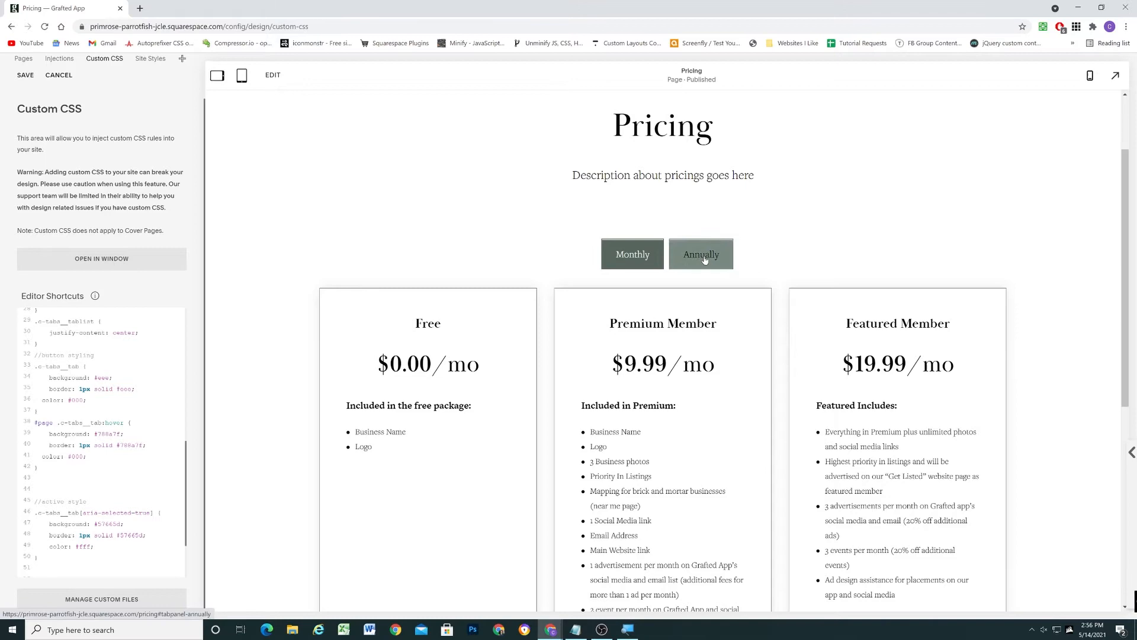
key("F12")
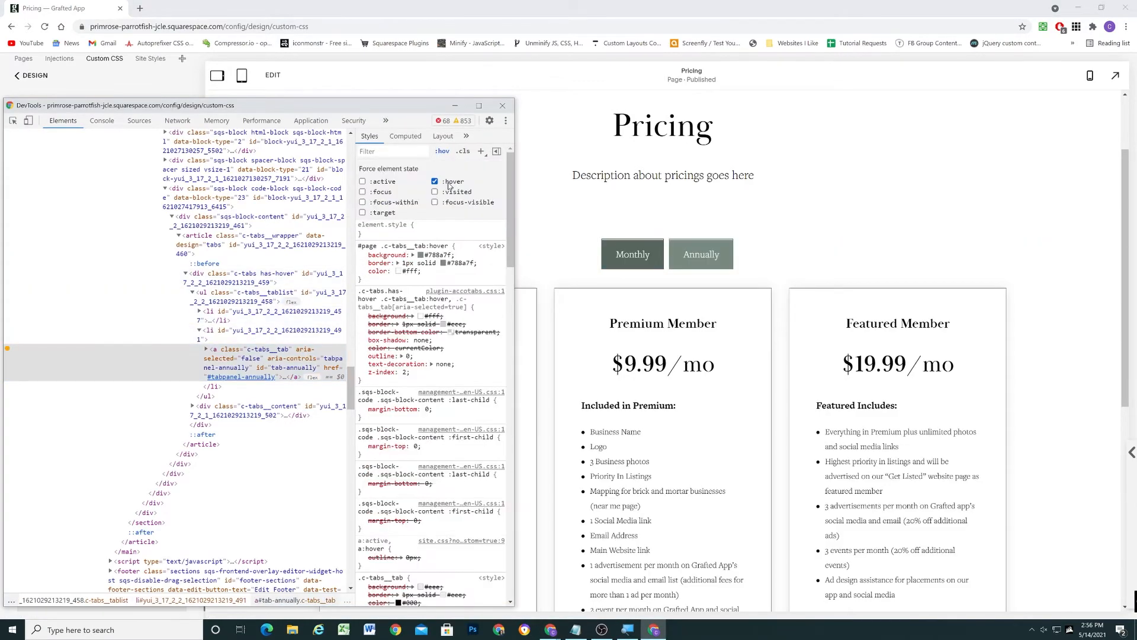
- Add 'padding-right: 0!important;' to the tab styling in Custom CSS
left_click(435, 181)
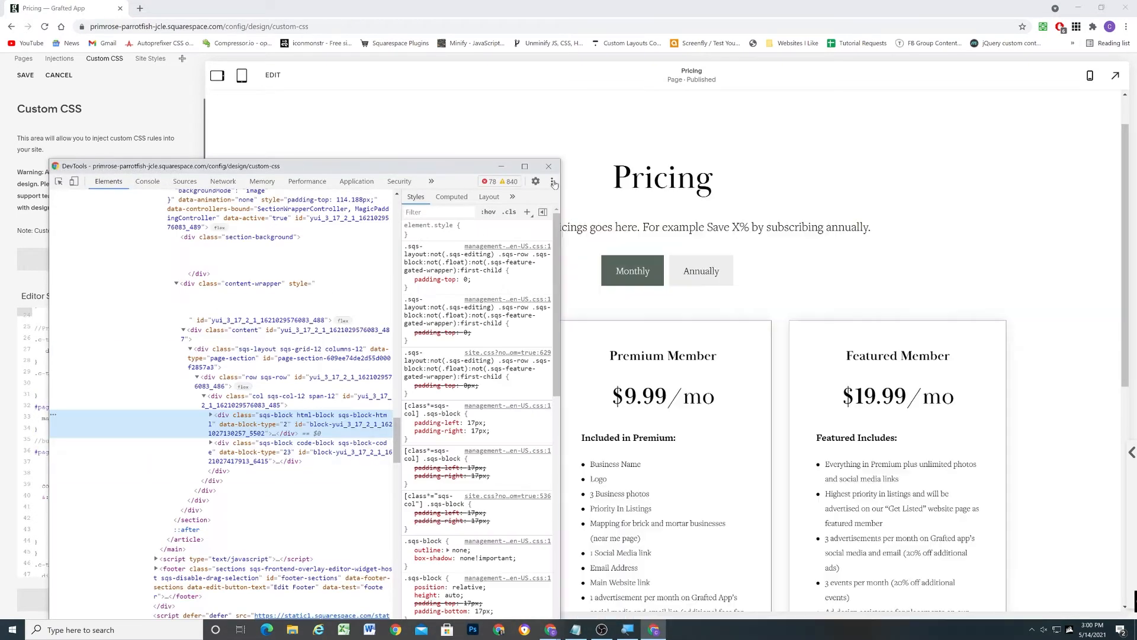
left_click(549, 166)
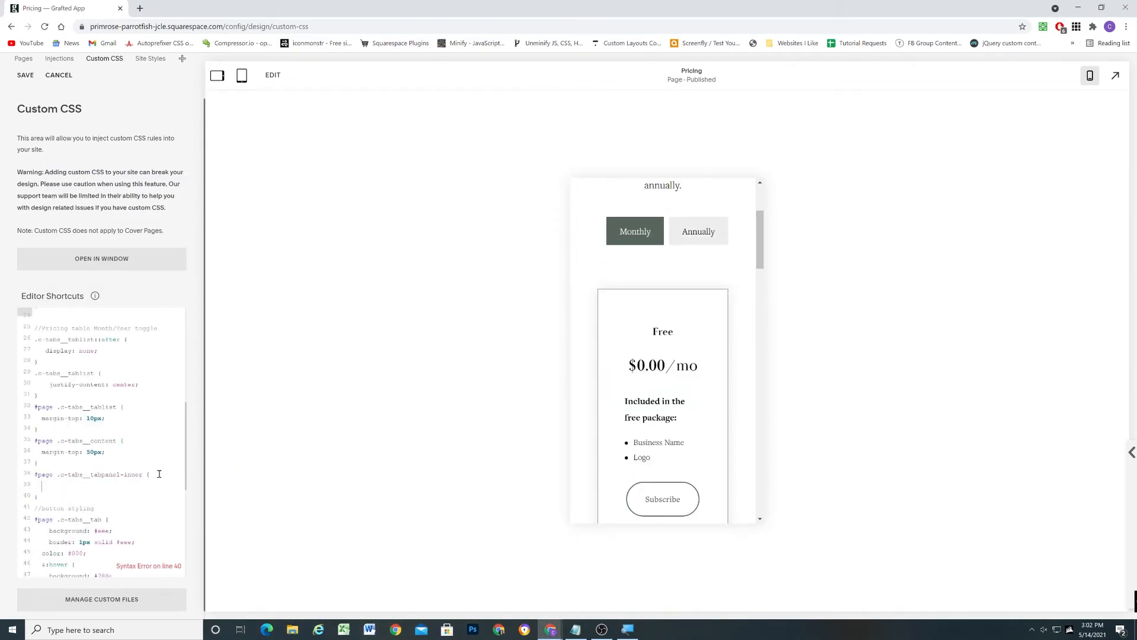
type("padding-right: 0!important;")
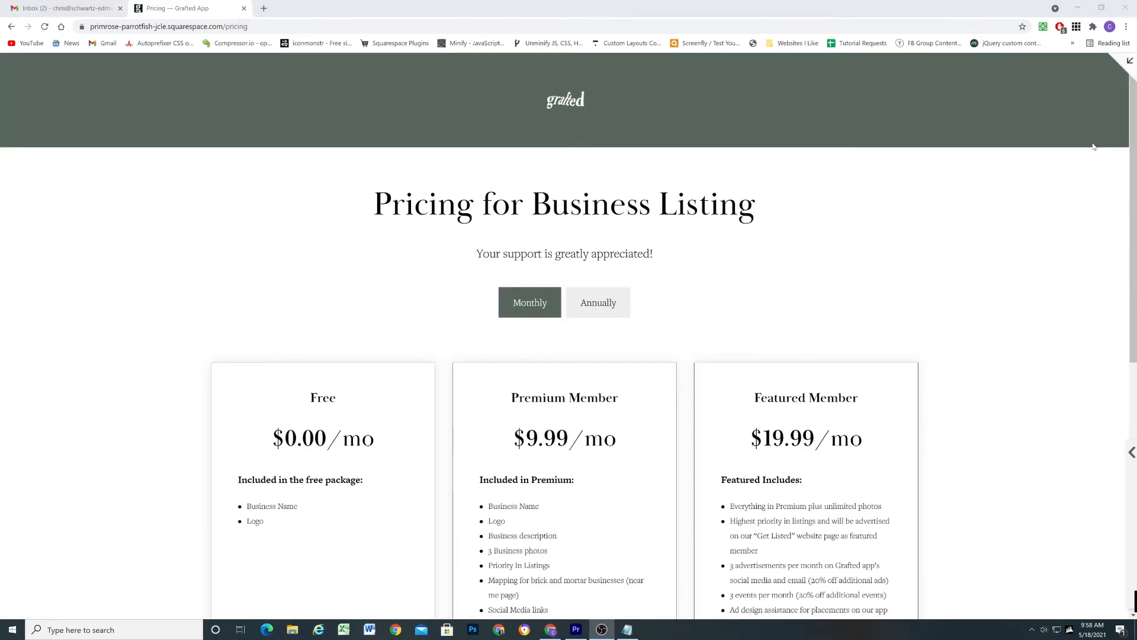
- Scroll to the plans and toggle Annually and Monthly twice, confirming the /yr and /mo prices swap
scroll("down", 3)
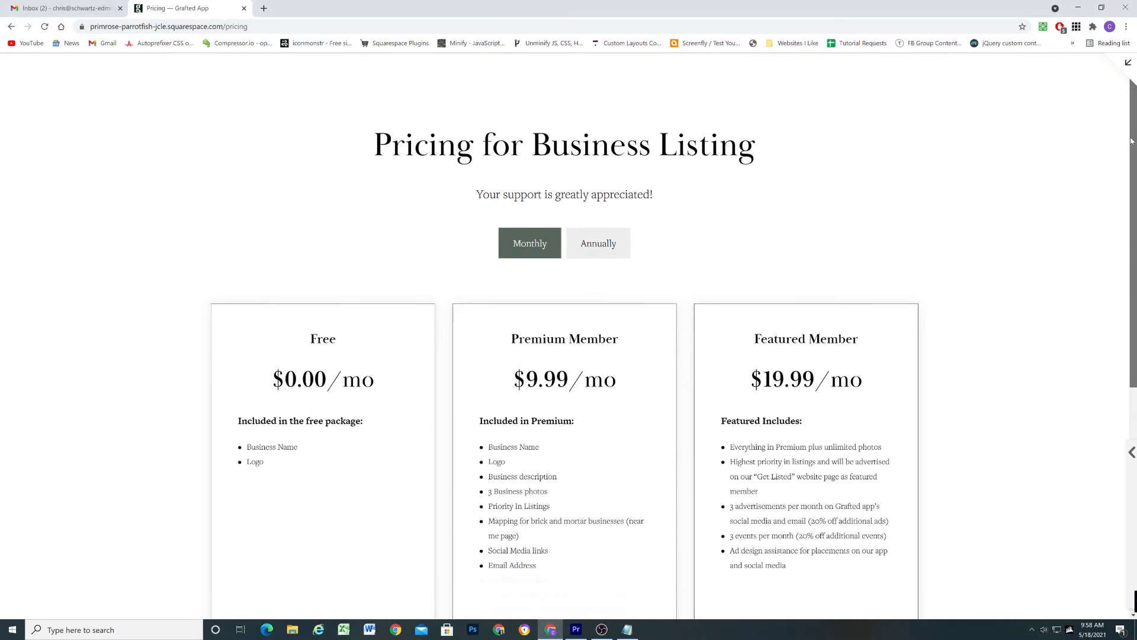
scroll("down", 3)
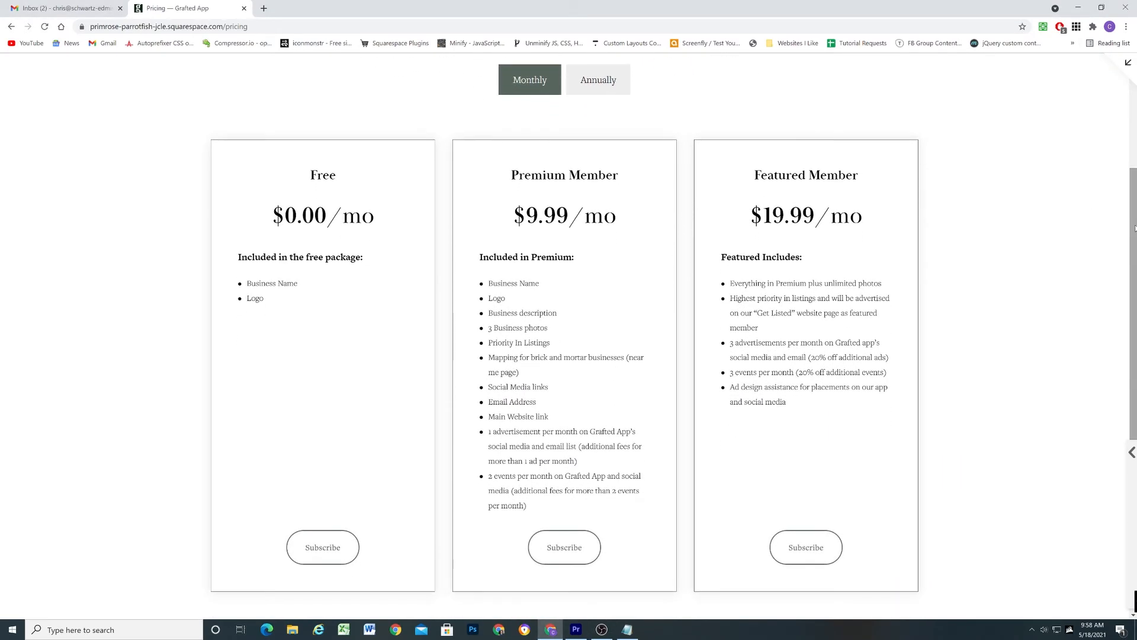
left_click(597, 80)
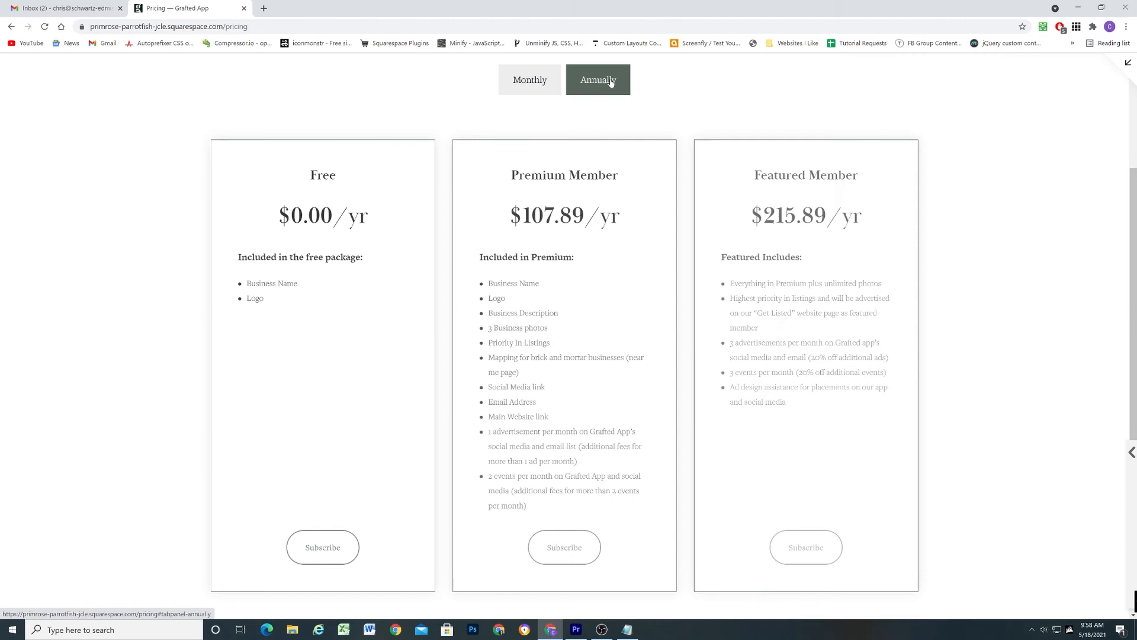
left_click(530, 80)
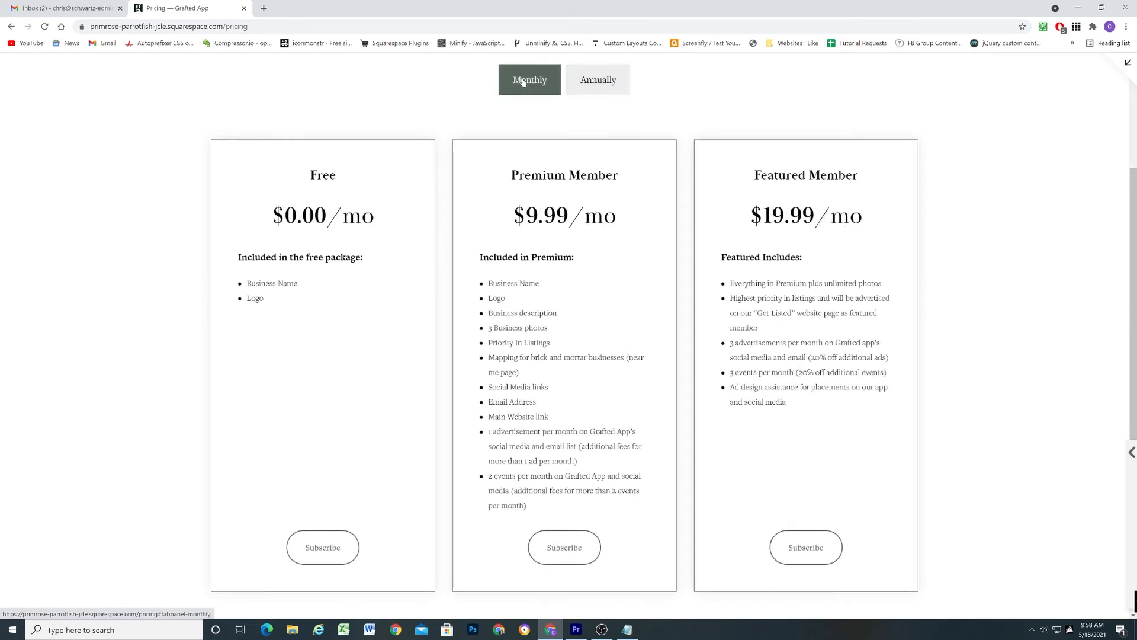
left_click(597, 80)
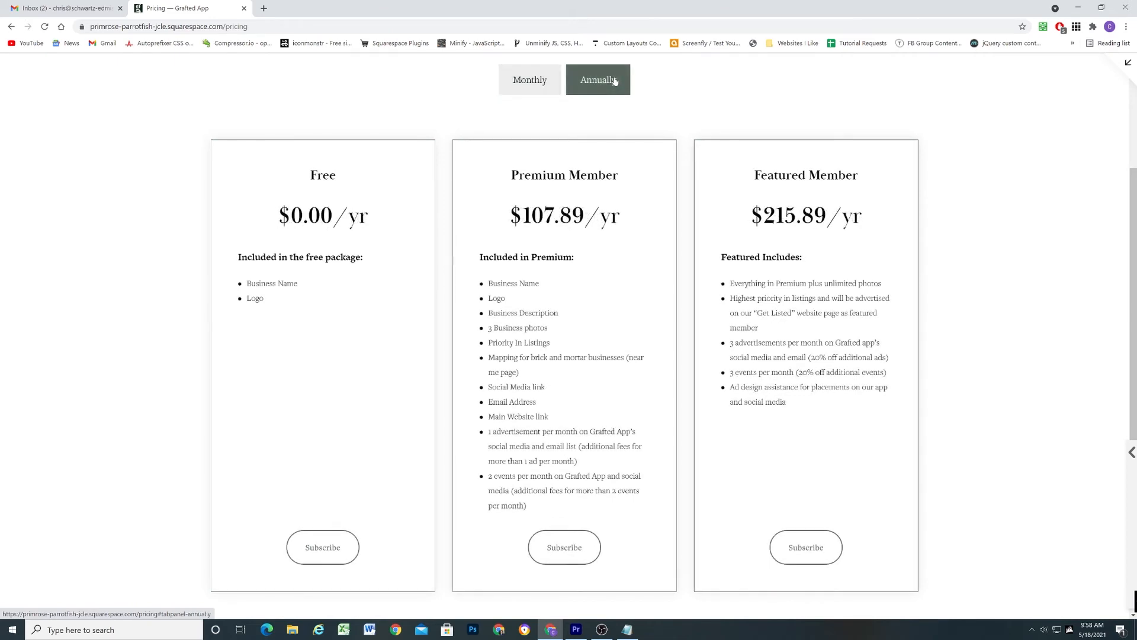
left_click(529, 80)
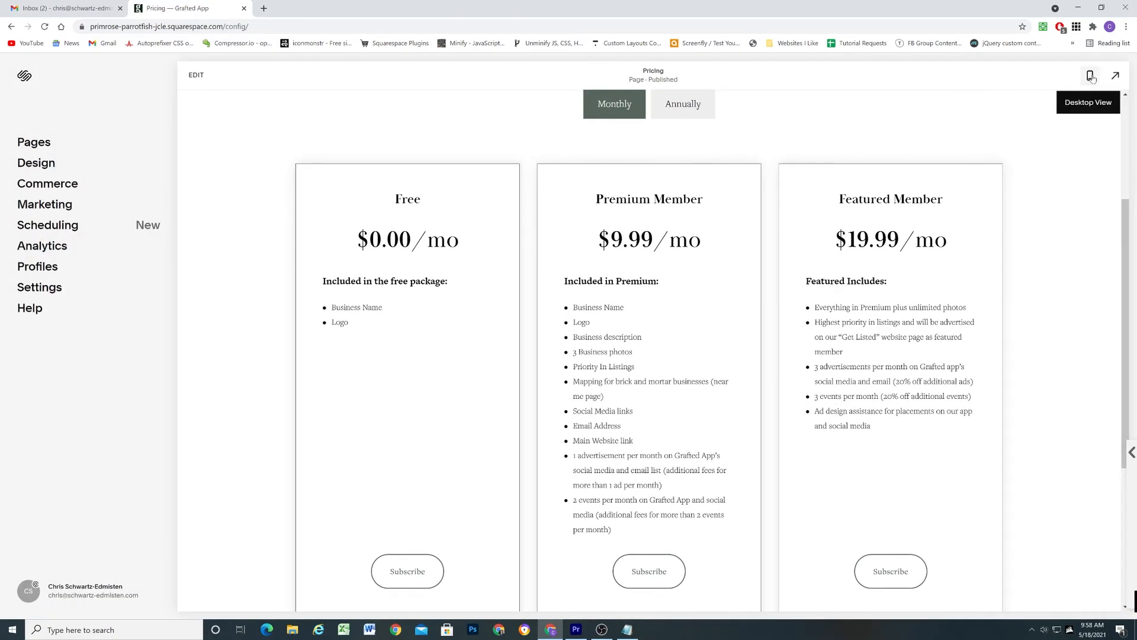
- Scroll through the stacked plans in phone preview, toggling Annually then Monthly
left_click(1089, 74)
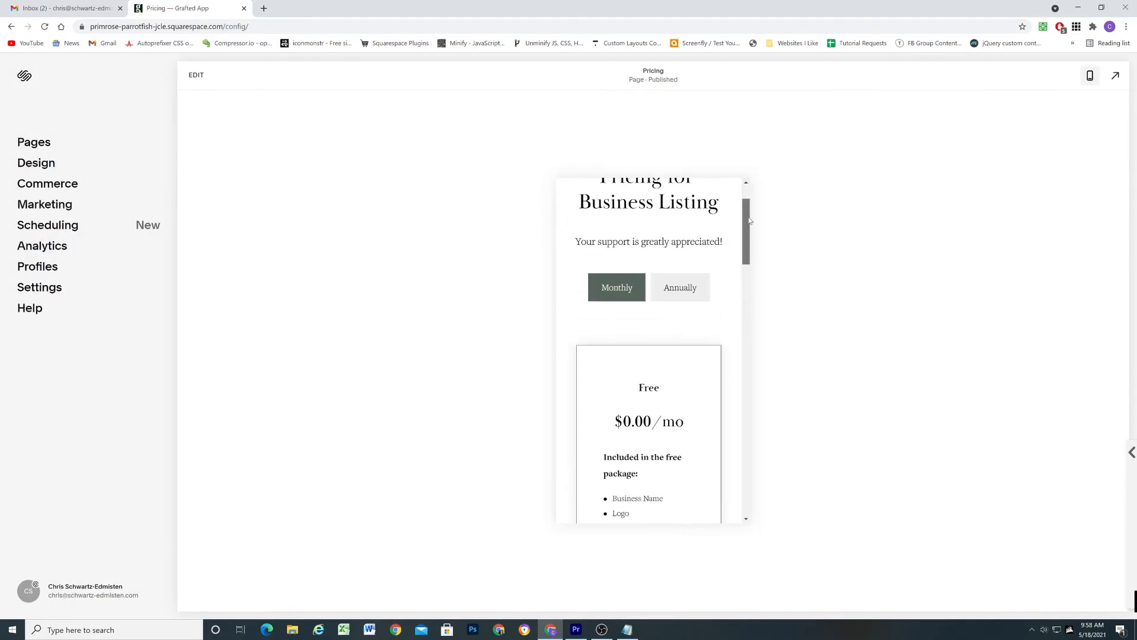
scroll("down", 3)
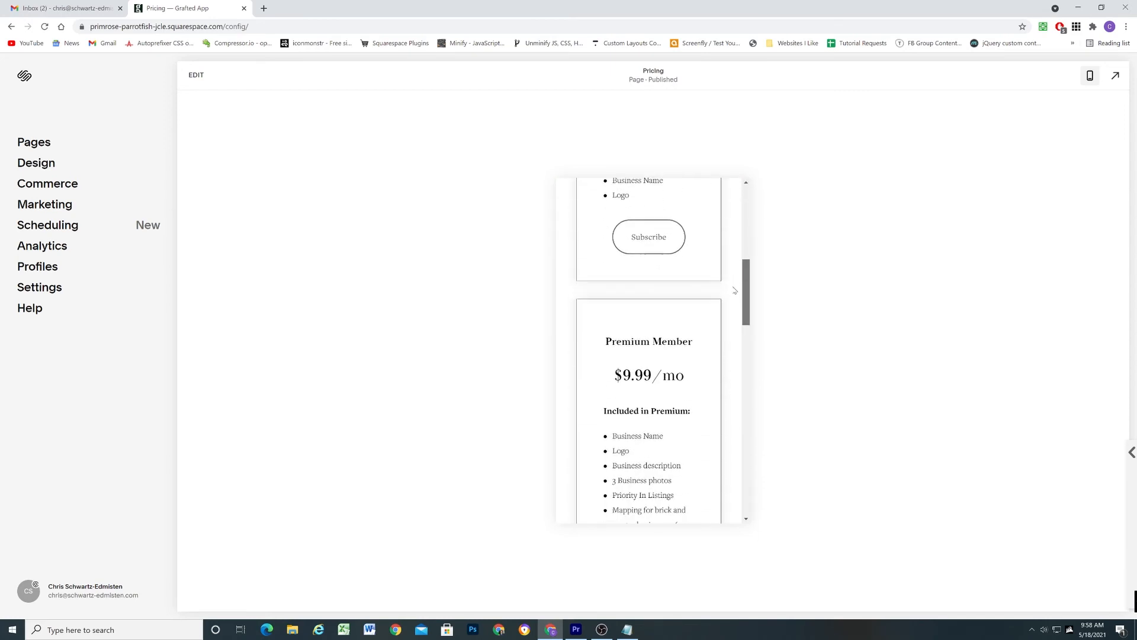
scroll("down", 3)
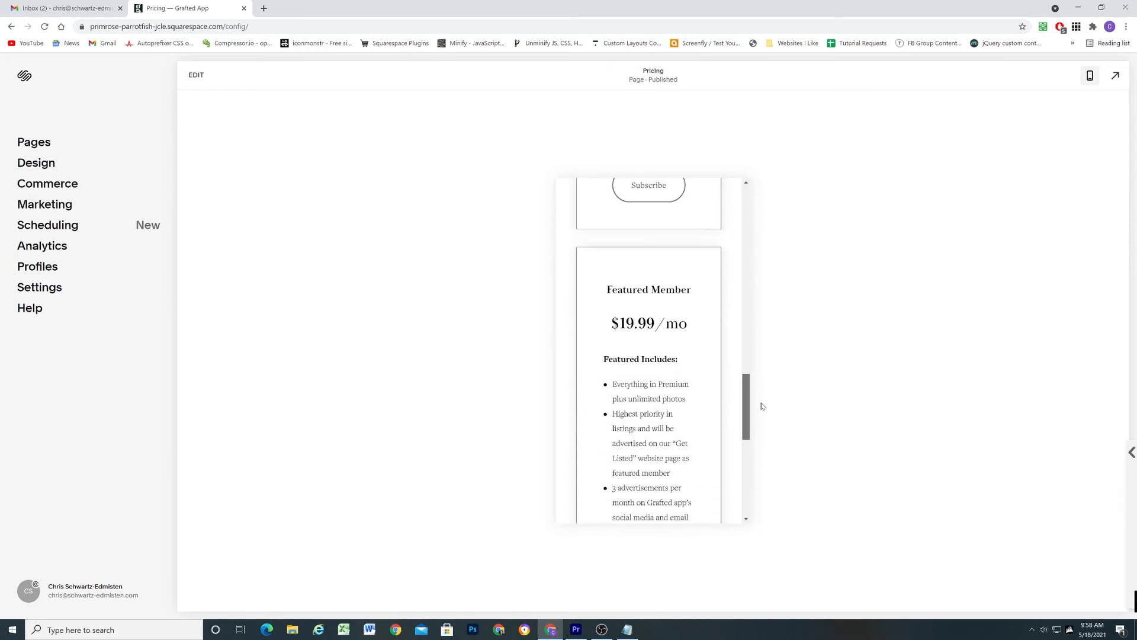
scroll("down", 3)
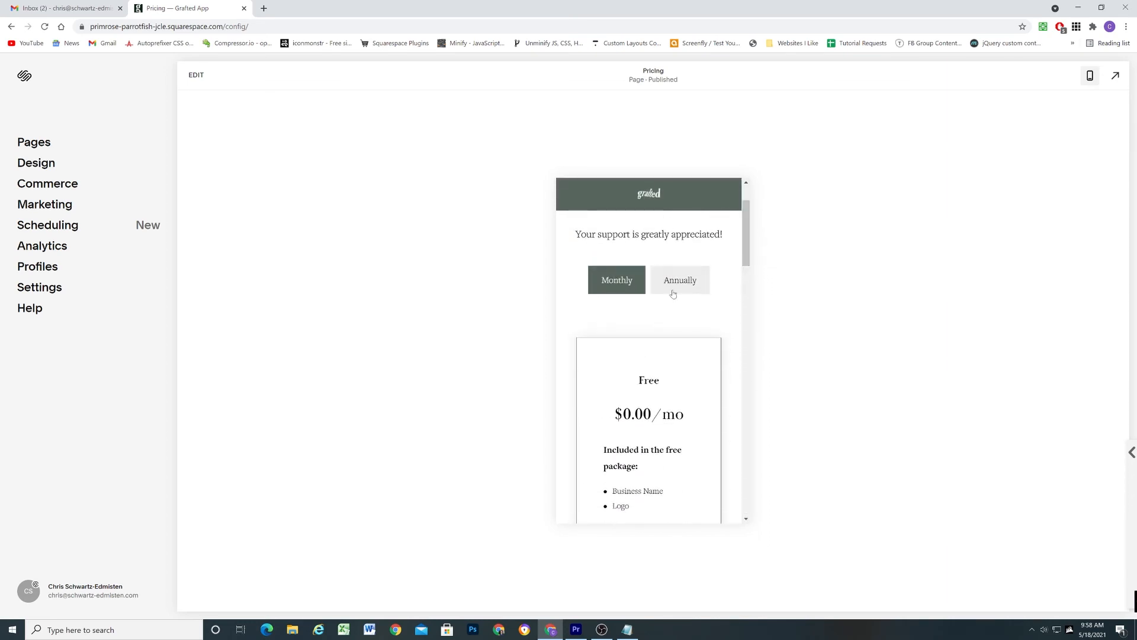
left_click(679, 280)
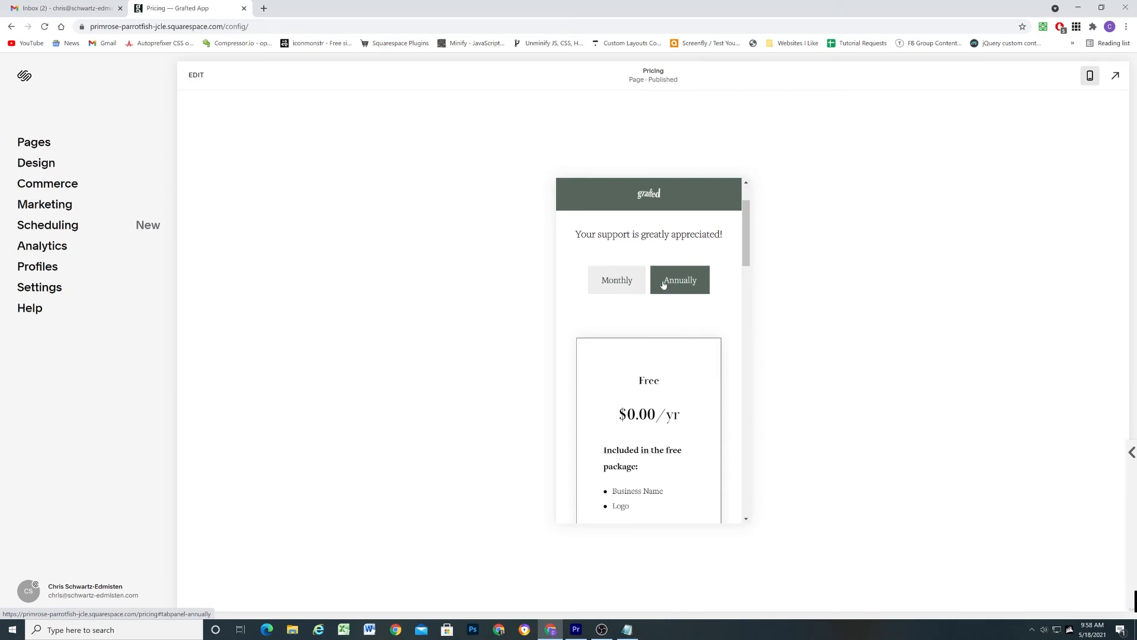
left_click(616, 280)
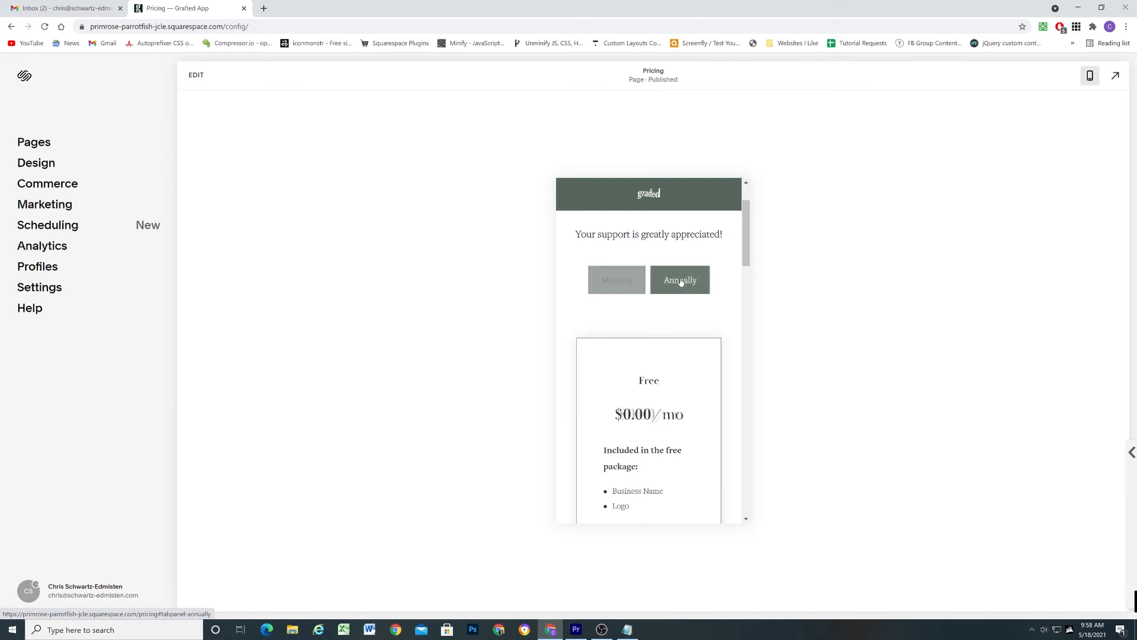